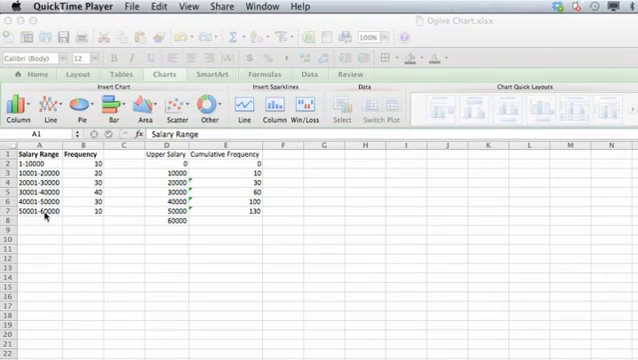
mouse_move(92, 160)
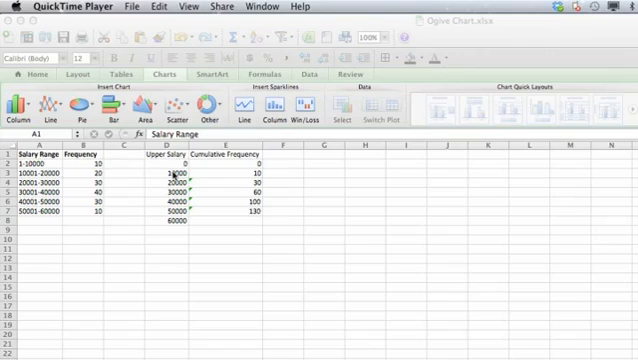
mouse_move(148, 185)
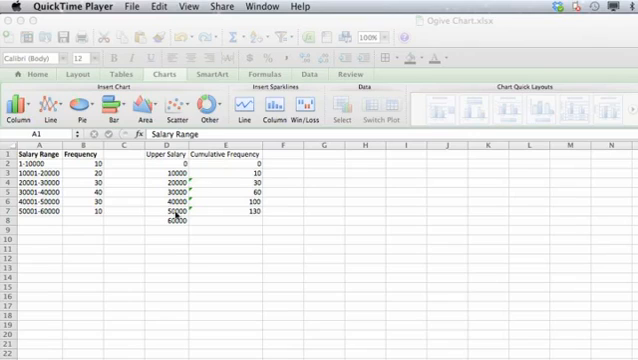
mouse_move(230, 167)
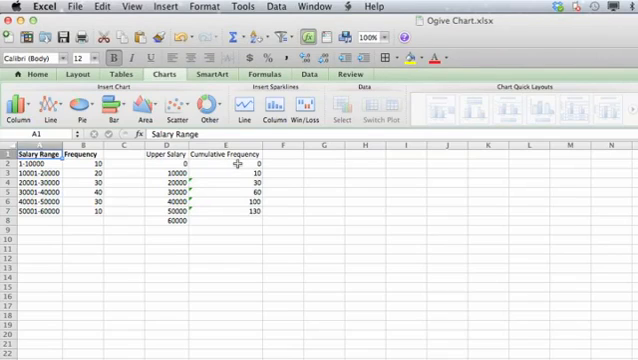
Step: Select cell E5 and start a =SUM(B2:B4) cumulative total formula
click(235, 181)
text(=SUM(B2:B4)+E8+E8)
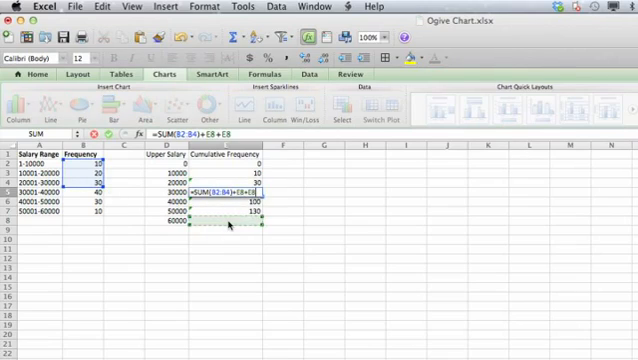
Step: Drop the E5 demo formula and total the frequencies in E8 to get 140
key(Return)
text(=)
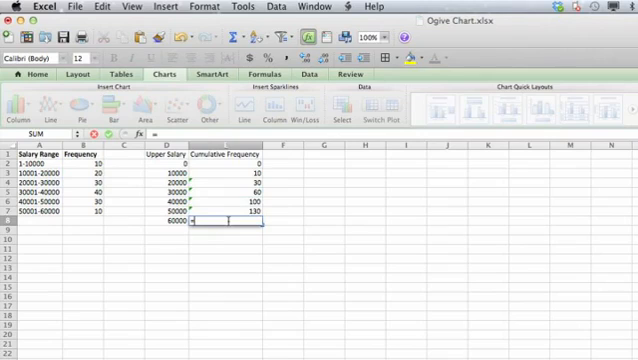
drag(90, 158, 90, 210)
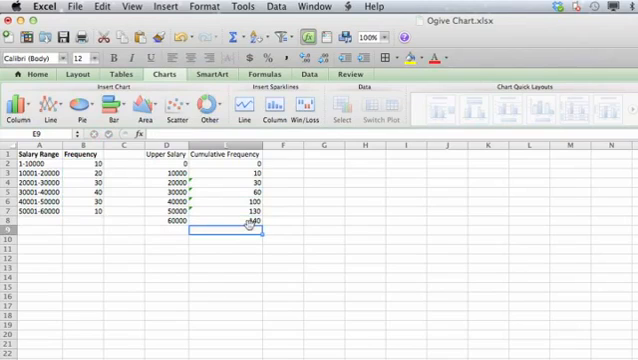
click(165, 153)
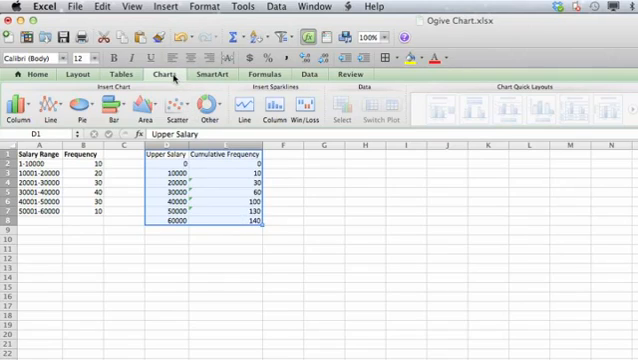
mouse_move(180, 103)
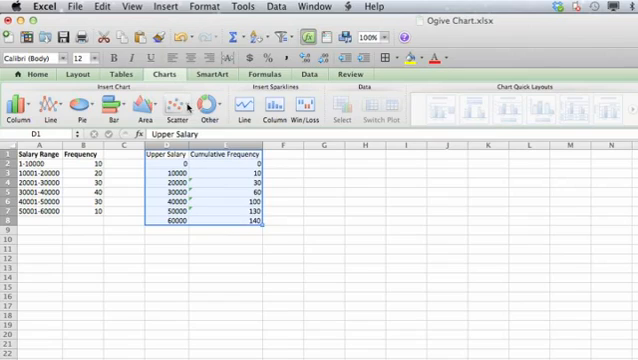